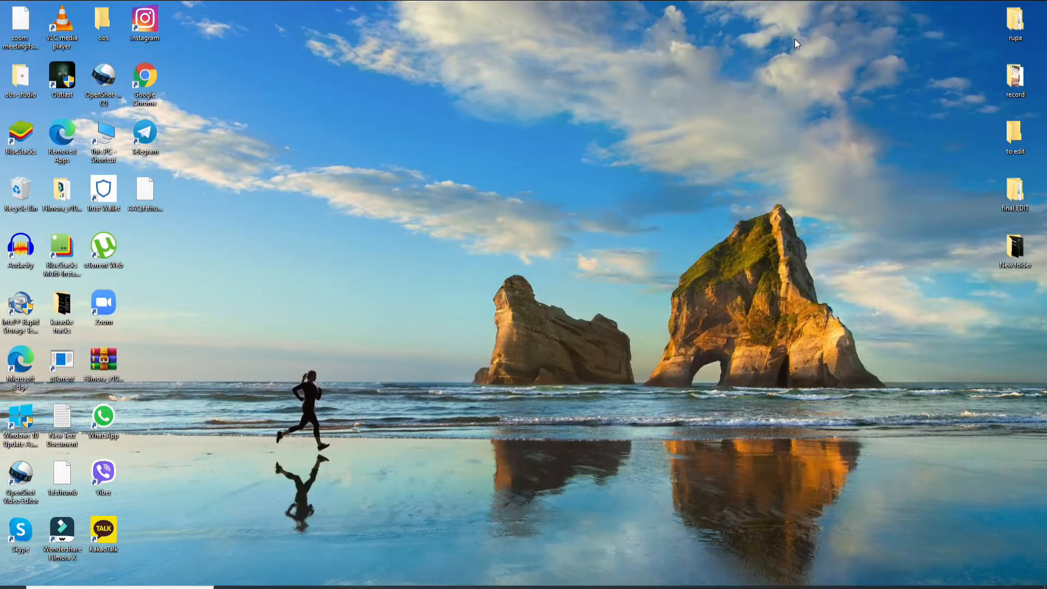
{"action": "mouse_move", "coordinate": [549, 201]}
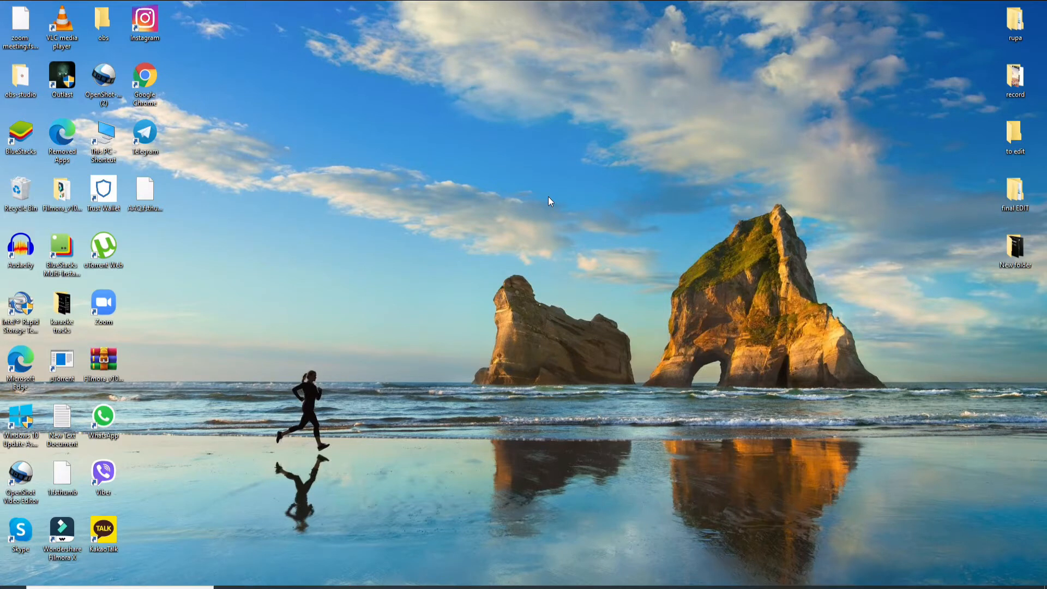
{"action": "mouse_move", "coordinate": [550, 186]}
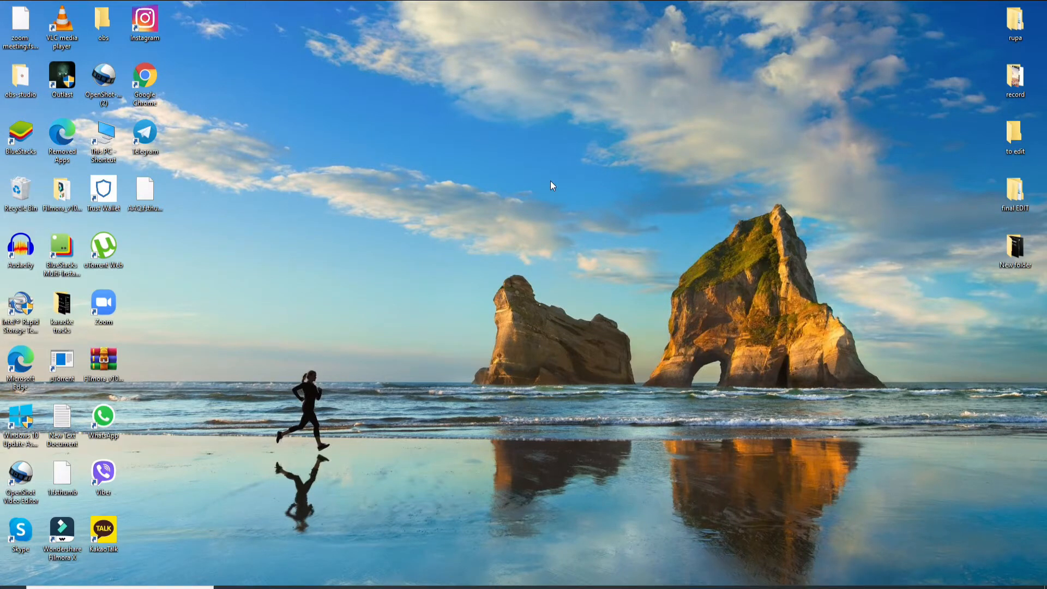
{"action": "mouse_move", "coordinate": [280, 352]}
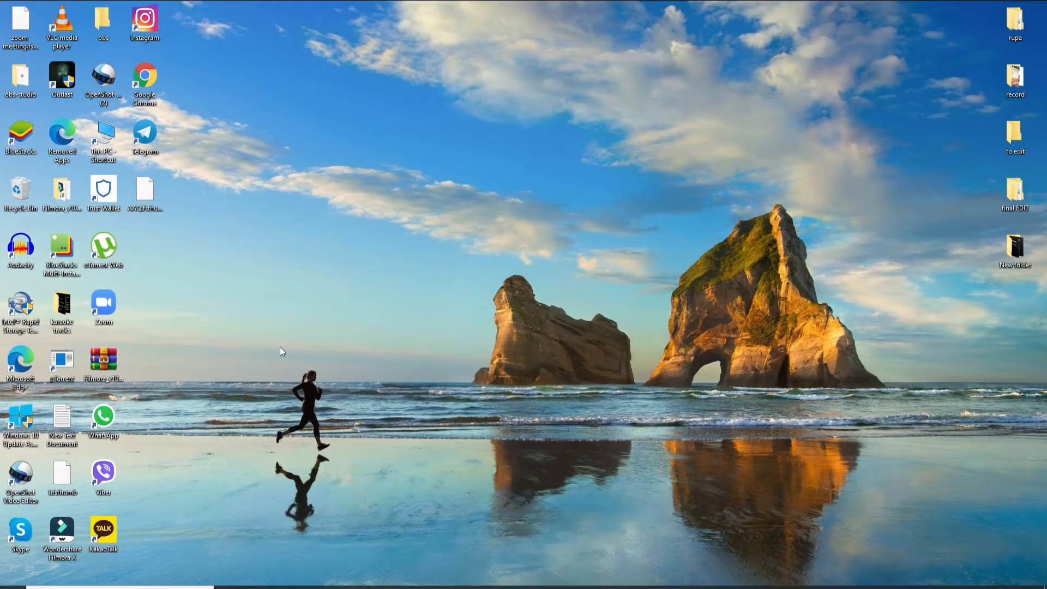
Launch Google Chrome from its desktop shortcut.
{"action": "double_click", "coordinate": [144, 77]}
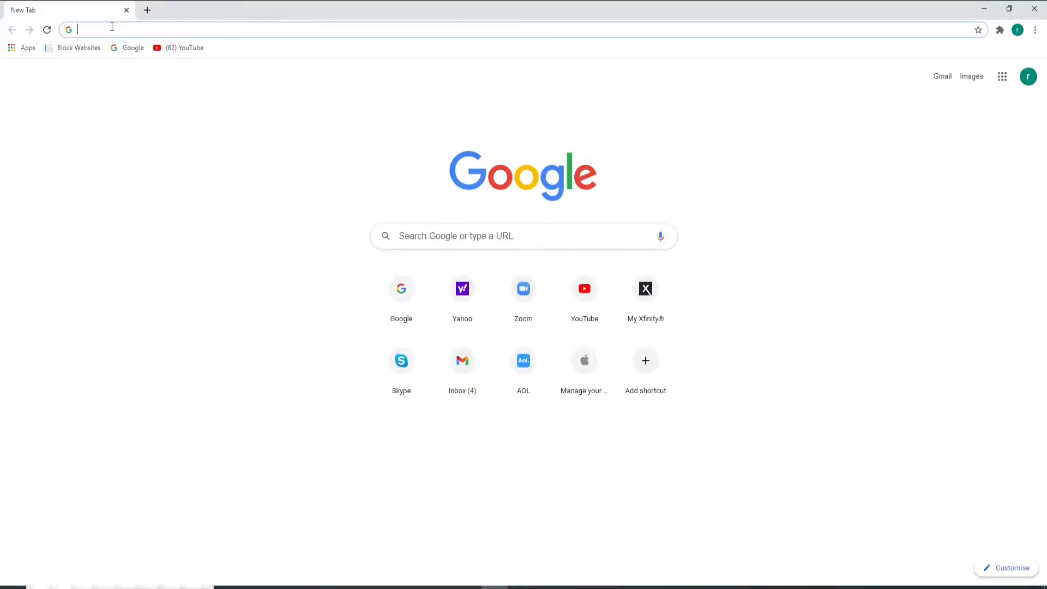
{"action": "type", "text": "www.bt.com"}
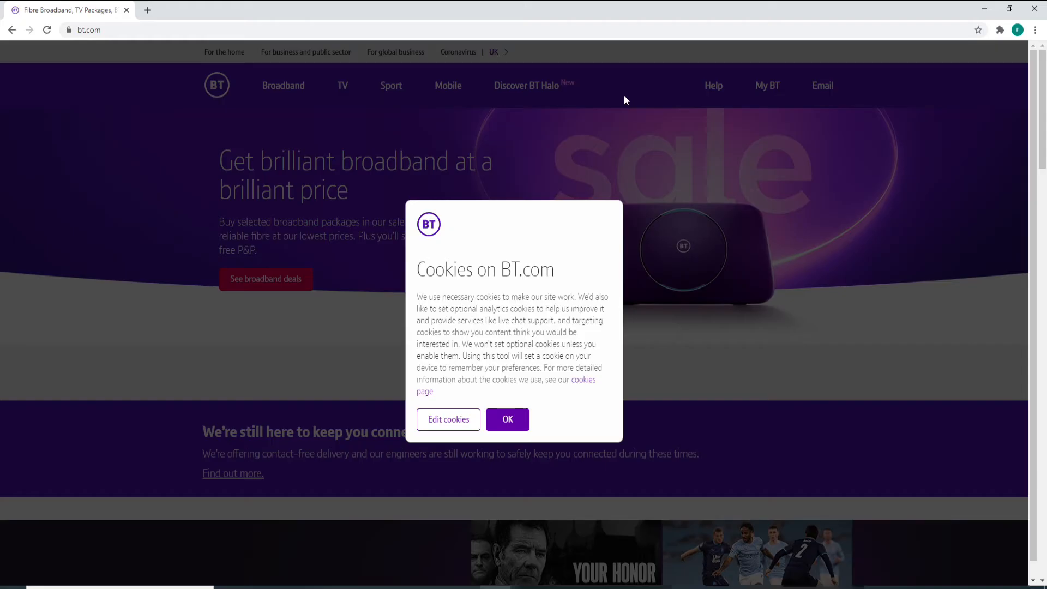
Accept the BT cookie notice and go to Log in via the My BT menu.
{"action": "left_click", "coordinate": [508, 420]}
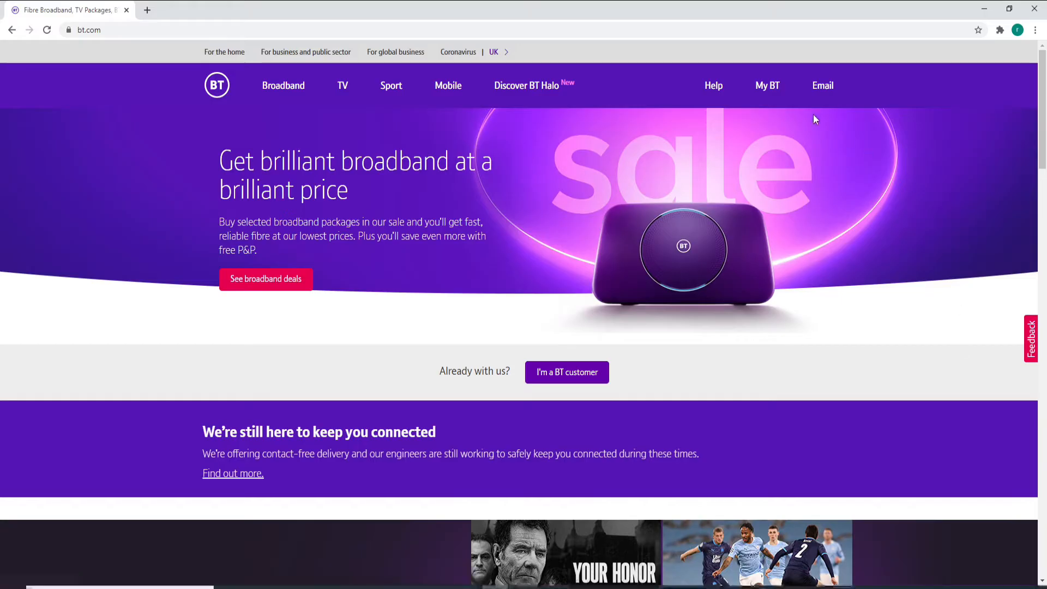
{"action": "left_click", "coordinate": [767, 86]}
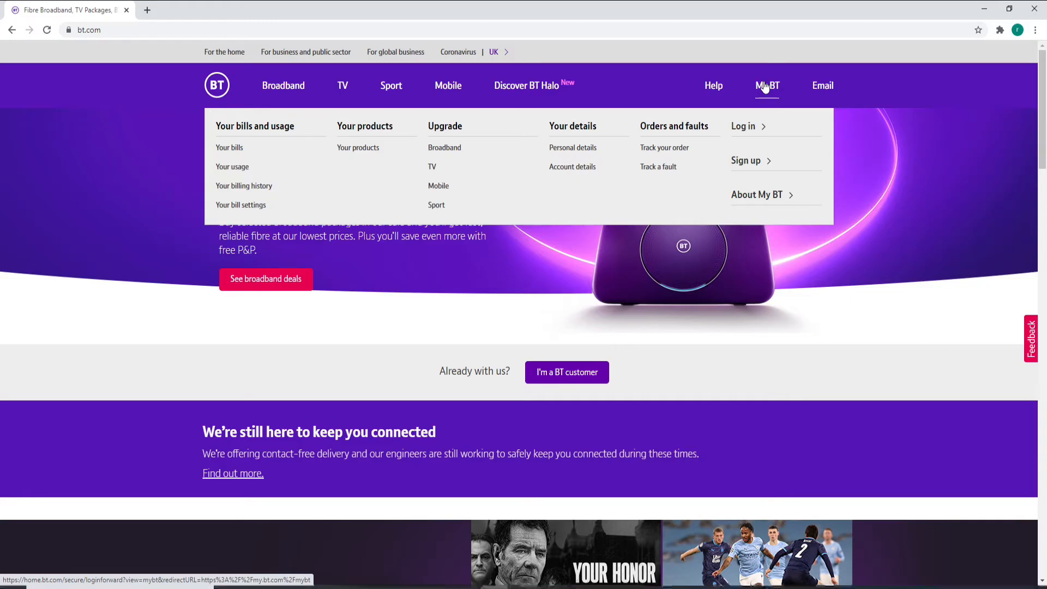
{"action": "left_click", "coordinate": [743, 126]}
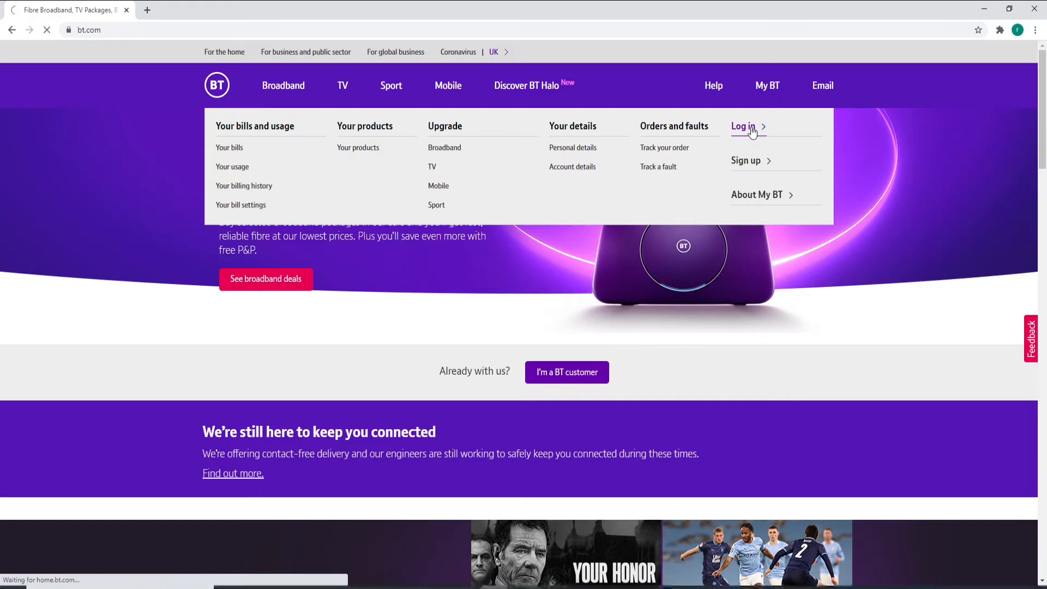
{"action": "left_click", "coordinate": [744, 127]}
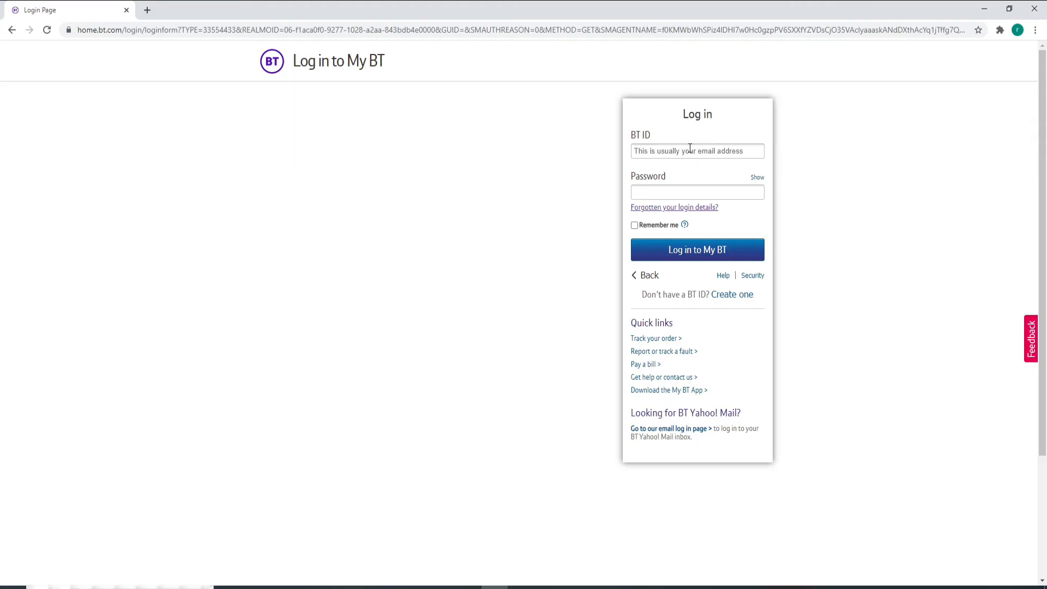
{"action": "left_click", "coordinate": [697, 151]}
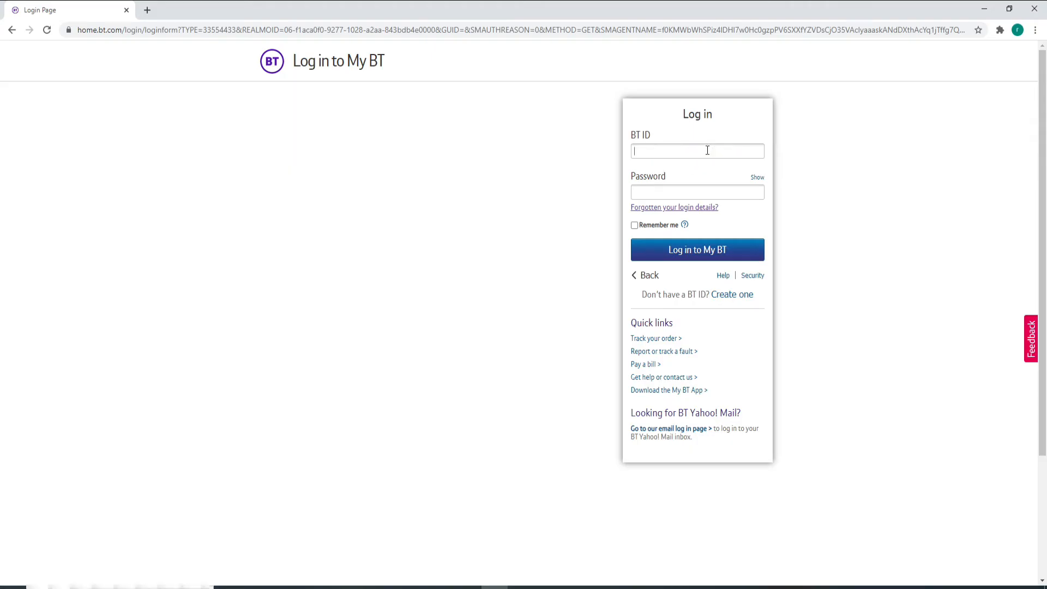
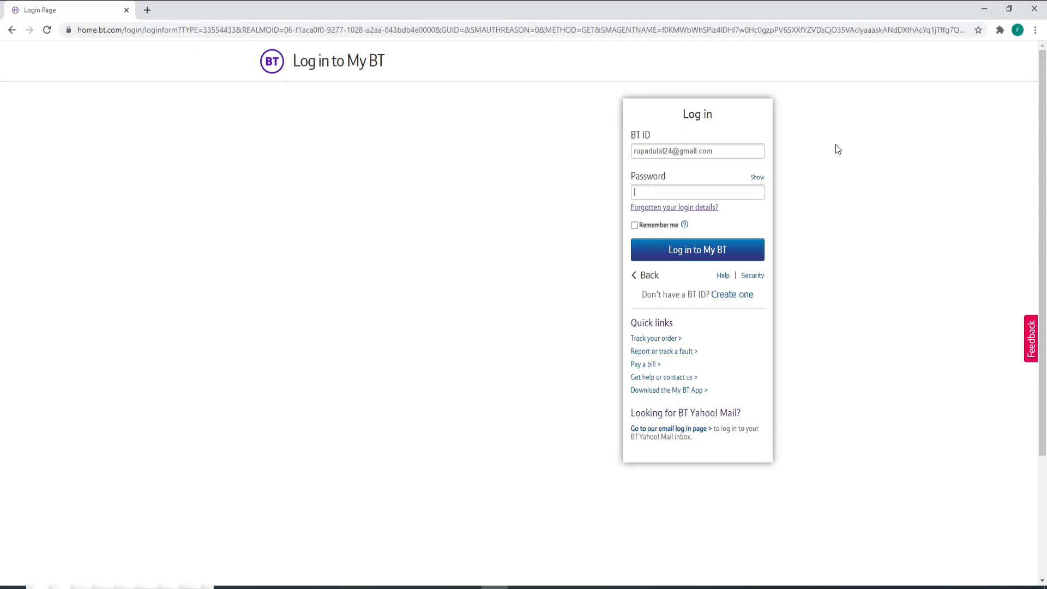
{"action": "type", "text": "password"}
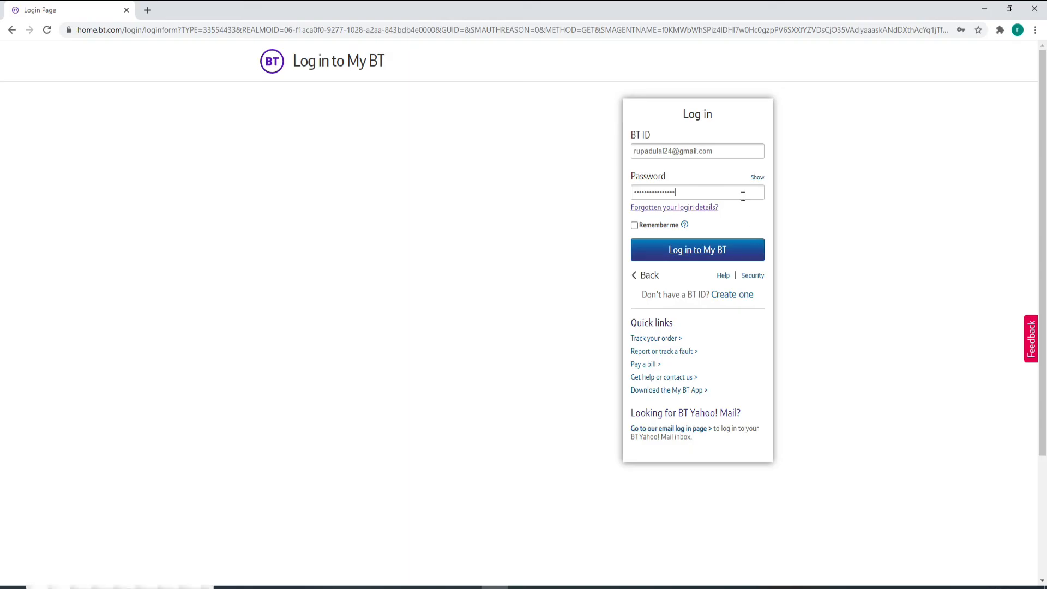
{"action": "mouse_move", "coordinate": [758, 178]}
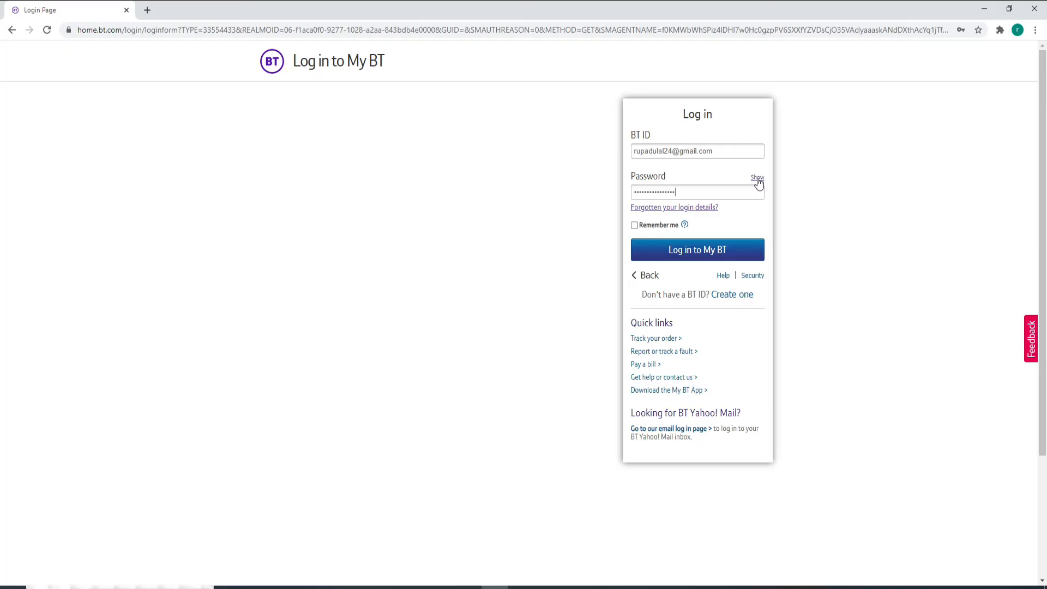
{"action": "mouse_move", "coordinate": [717, 217]}
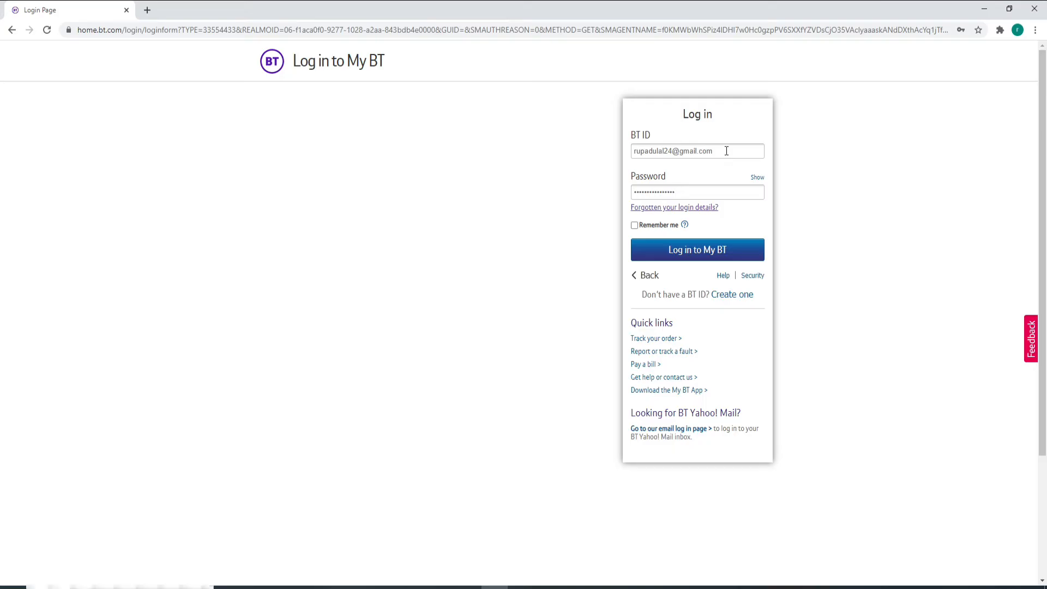
{"action": "mouse_move", "coordinate": [702, 216]}
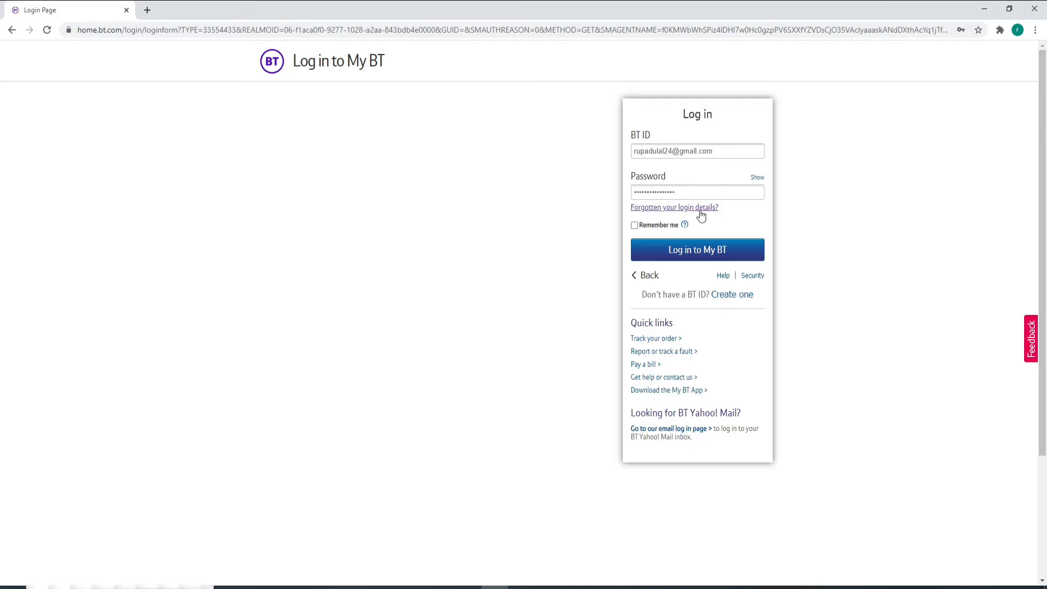
{"action": "mouse_move", "coordinate": [674, 207]}
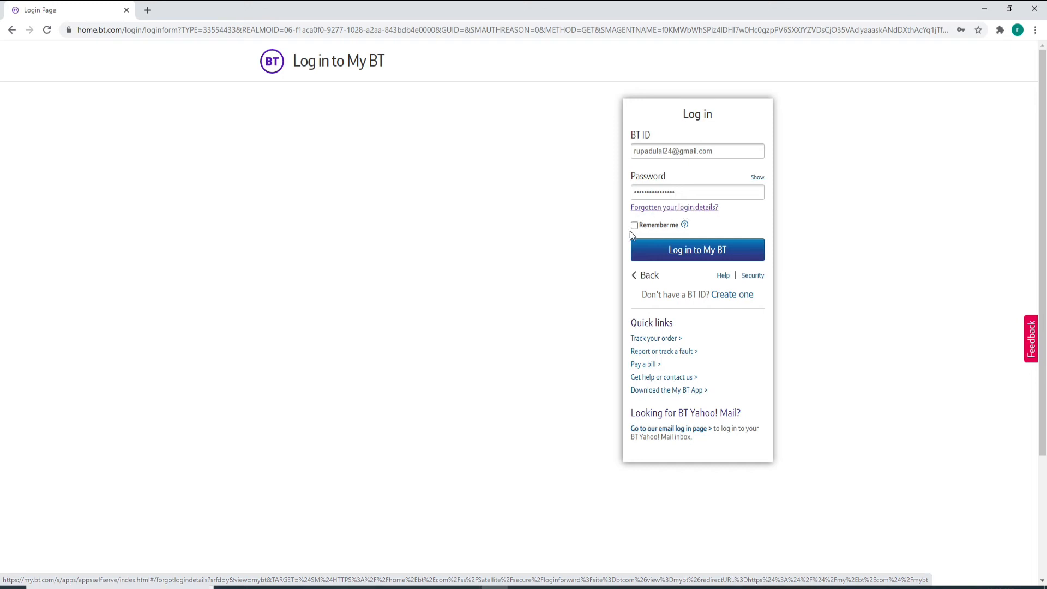
Tick the Remember me checkbox below the Password field.
{"action": "left_click", "coordinate": [634, 225]}
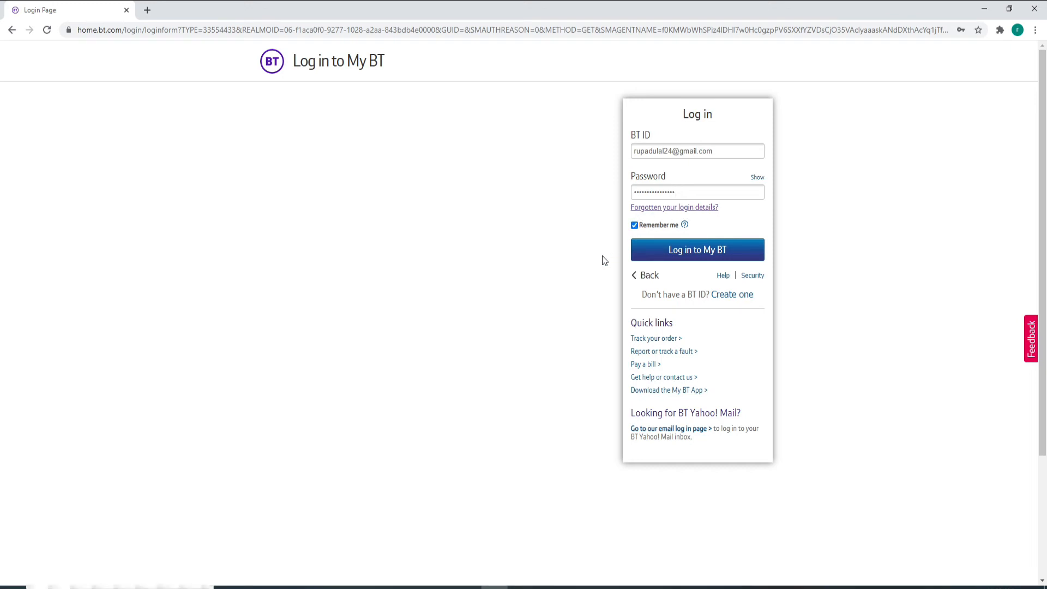
{"action": "mouse_move", "coordinate": [617, 230]}
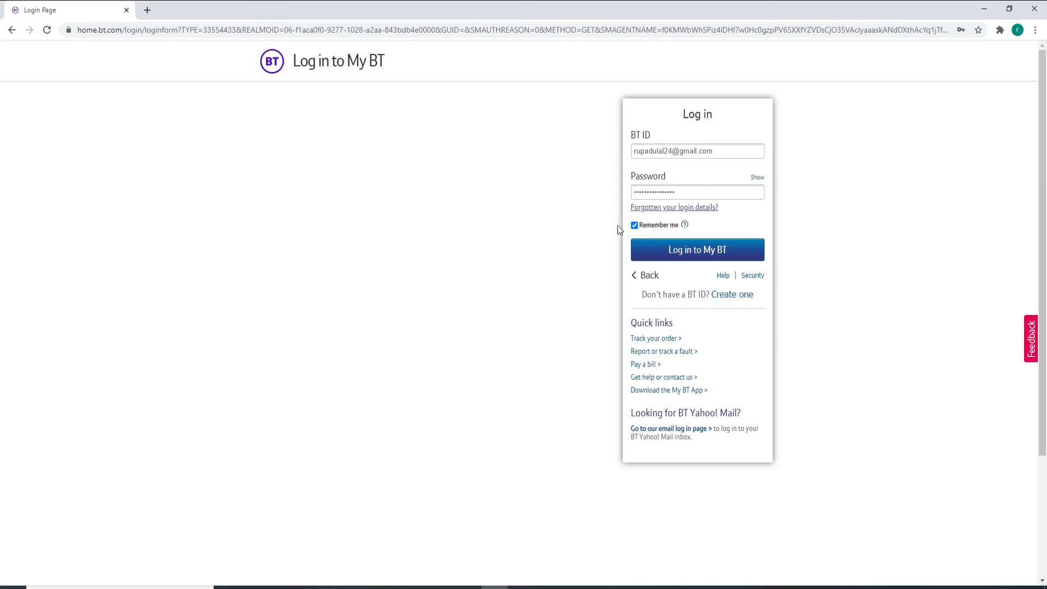
{"action": "mouse_move", "coordinate": [696, 249]}
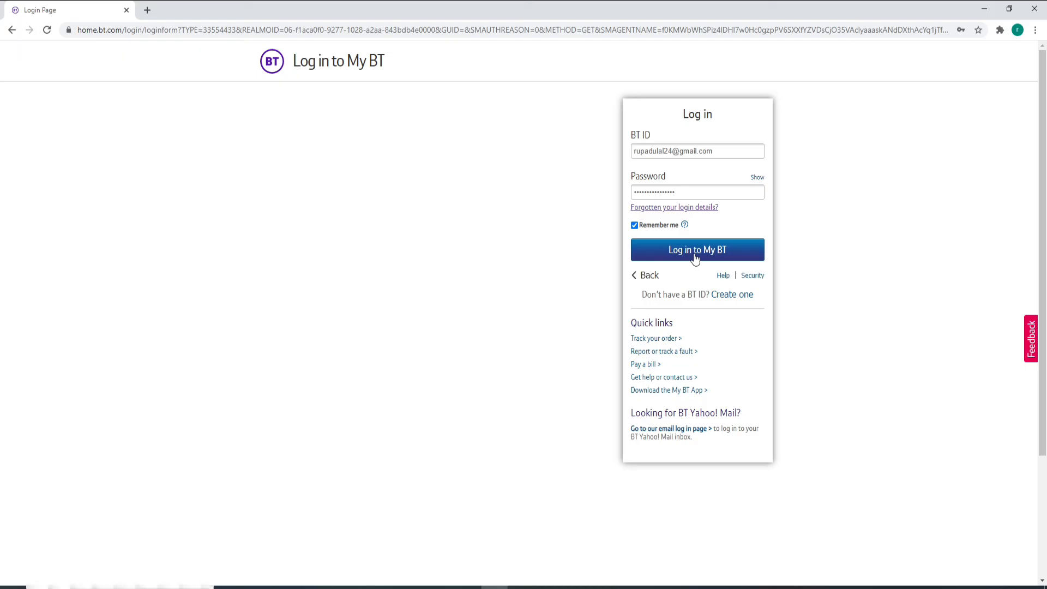
{"action": "mouse_move", "coordinate": [388, 264]}
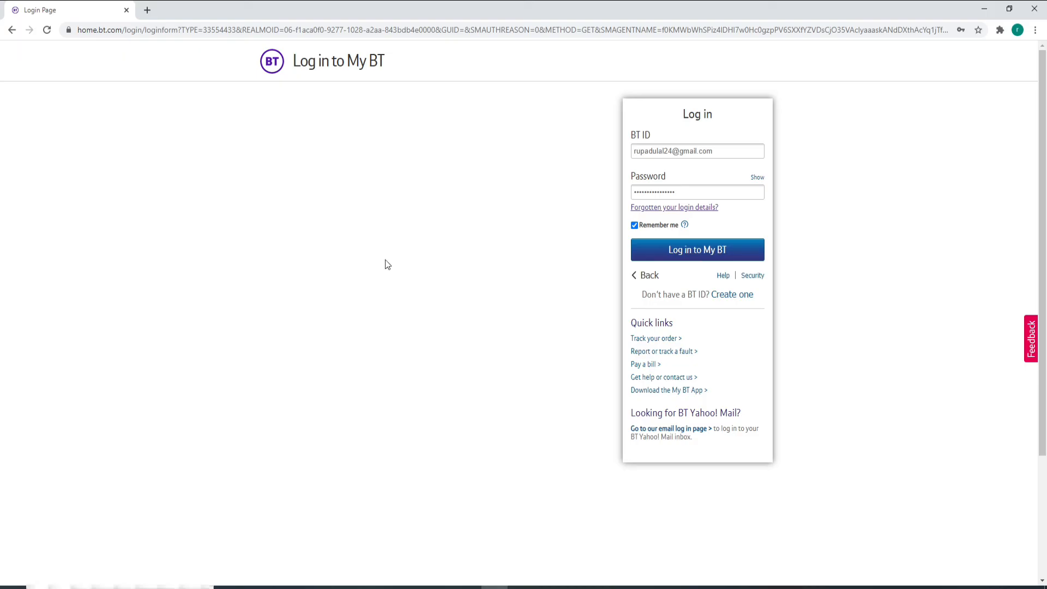